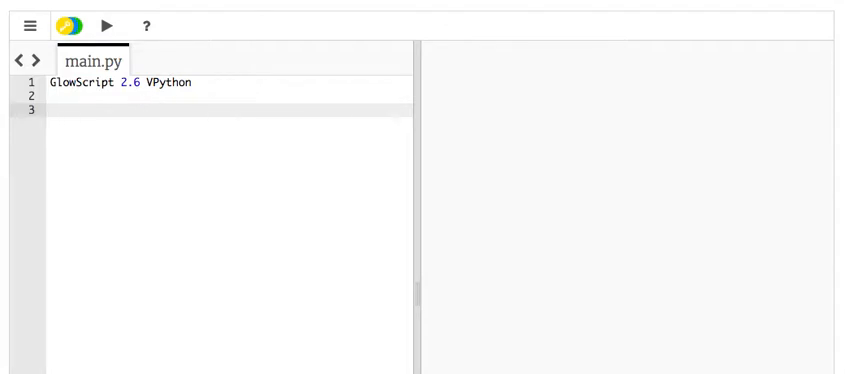
# Step: Add '#trinket.io' and '#glowscript.org' comment lines under the header, followed by blank lines
pyautogui.write('#')
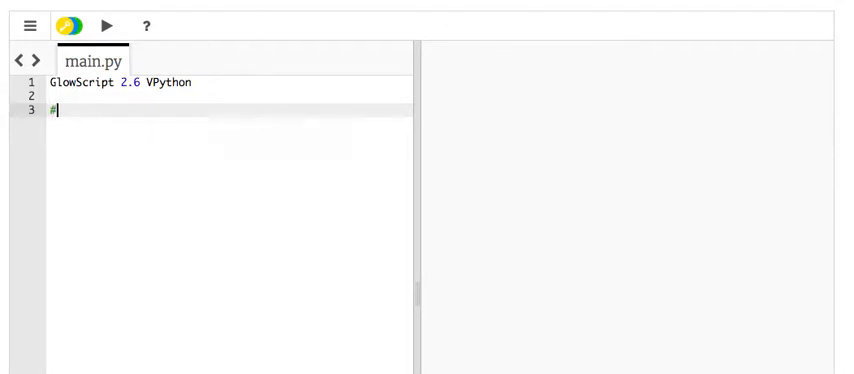
pyautogui.write('trinket.i')
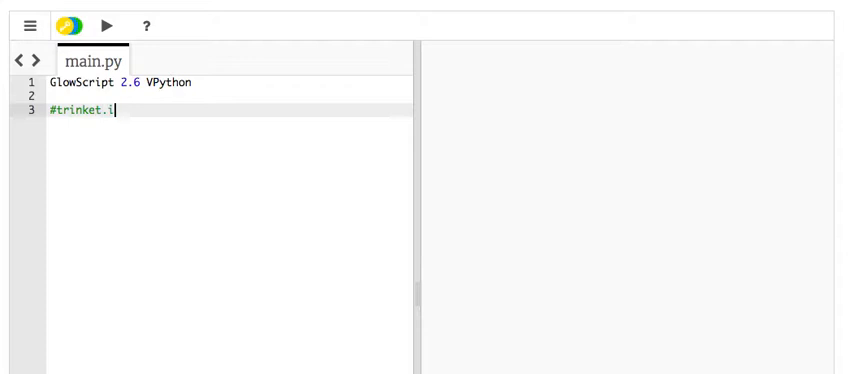
pyautogui.write('o')
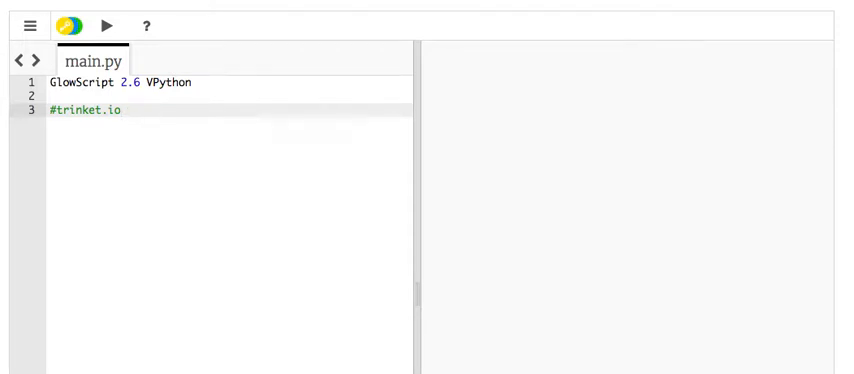
pyautogui.write('#gl')
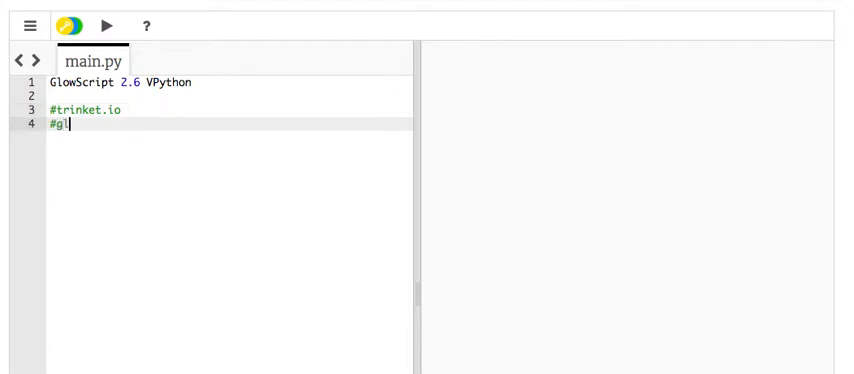
pyautogui.write('owscript')
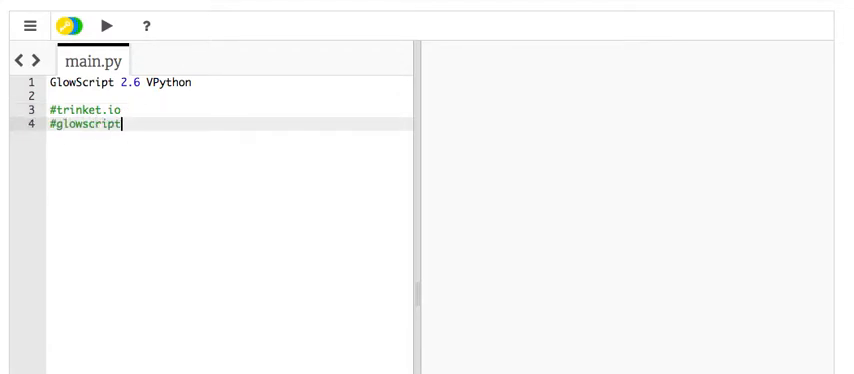
pyautogui.write('.org')
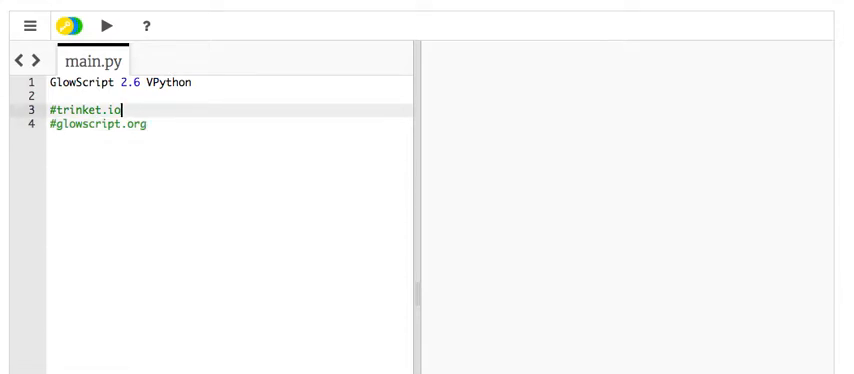
pyautogui.press('Enter')
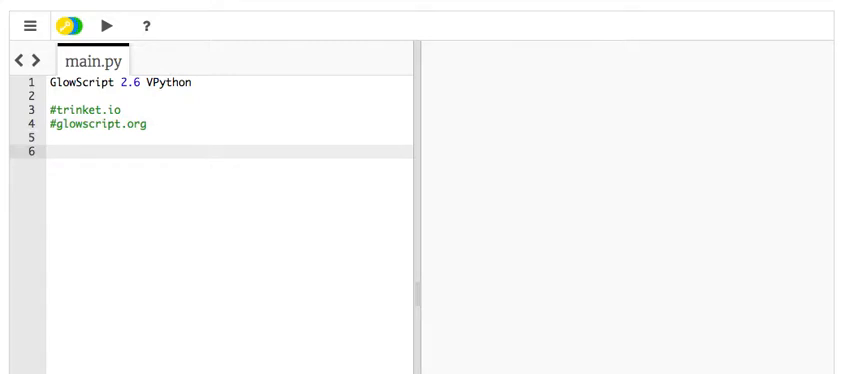
# Step: Define A=vector(1,3,4), print A, and run the script to show < 1, 3, 4 >
pyautogui.write('A')
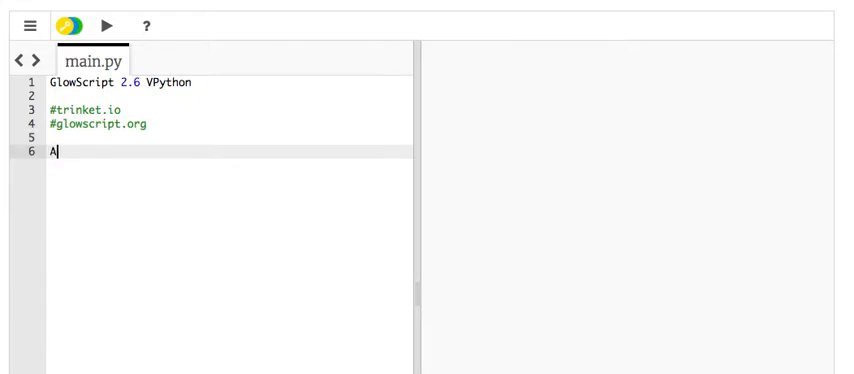
pyautogui.write('=vector(')
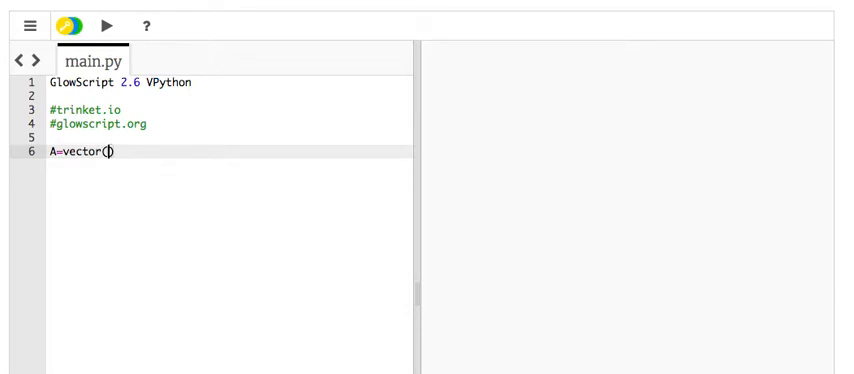
pyautogui.write('1,3,')
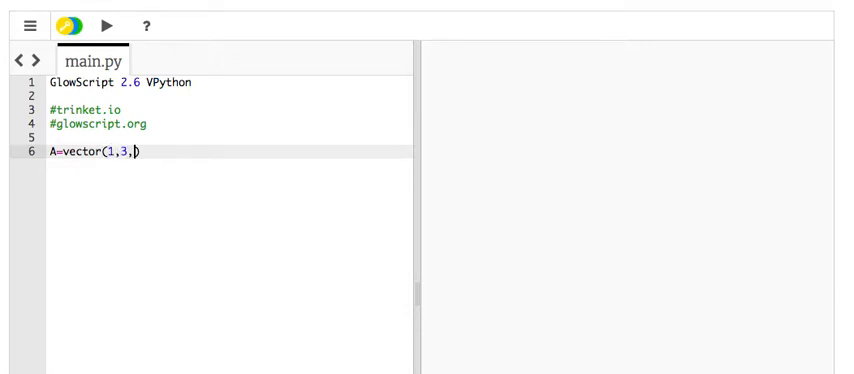
pyautogui.write('4)')
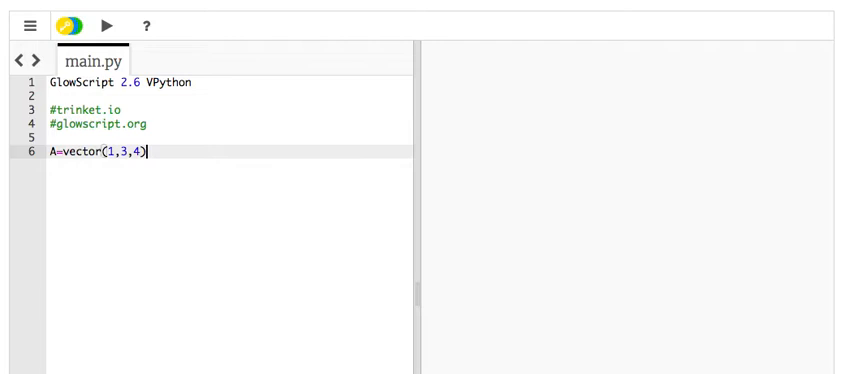
pyautogui.write('print')
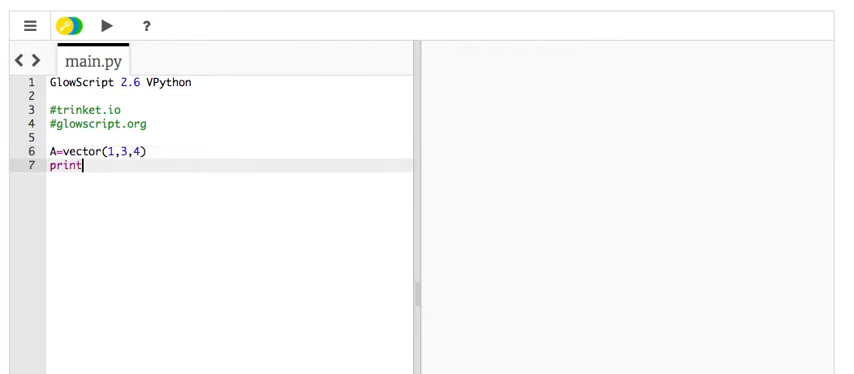
pyautogui.write('(A)')
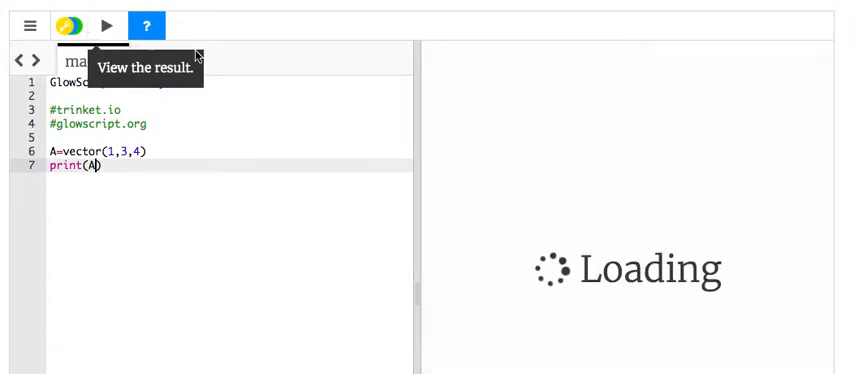
pyautogui.click(104, 25)
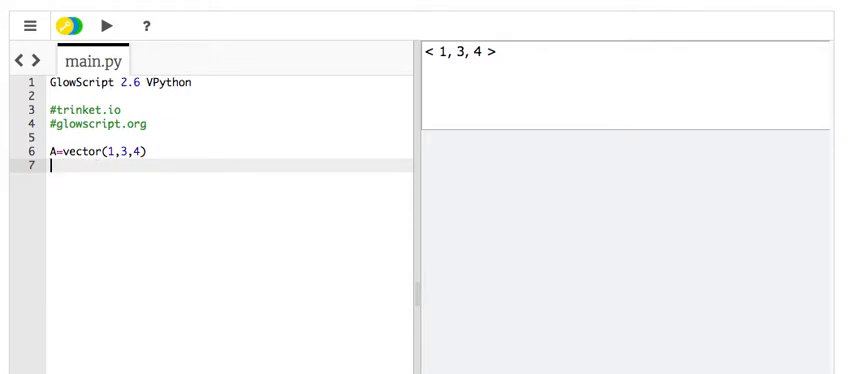
# Step: Define vector B as vector(1.2, -.5, 4.1)
pyautogui.write('B=vecto')
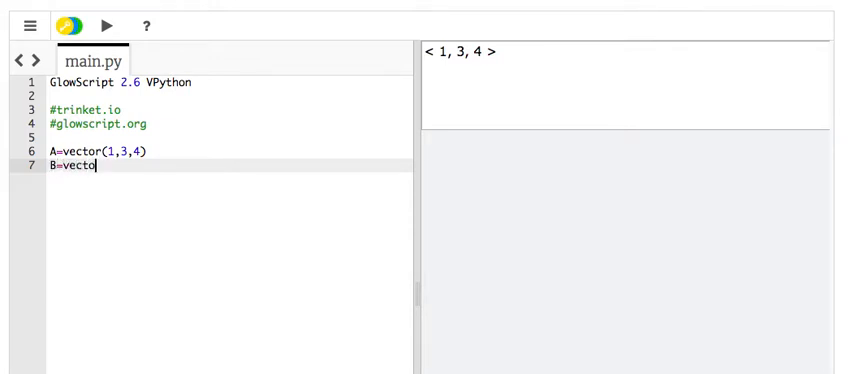
pyautogui.write('r(1.')
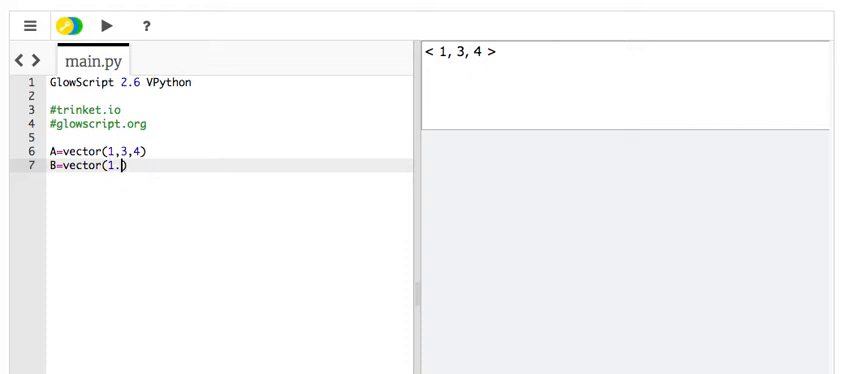
pyautogui.write('2,-.5')
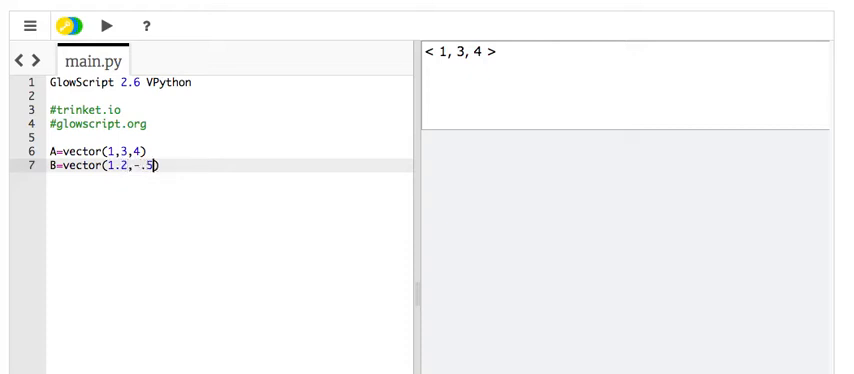
pyautogui.write(',')
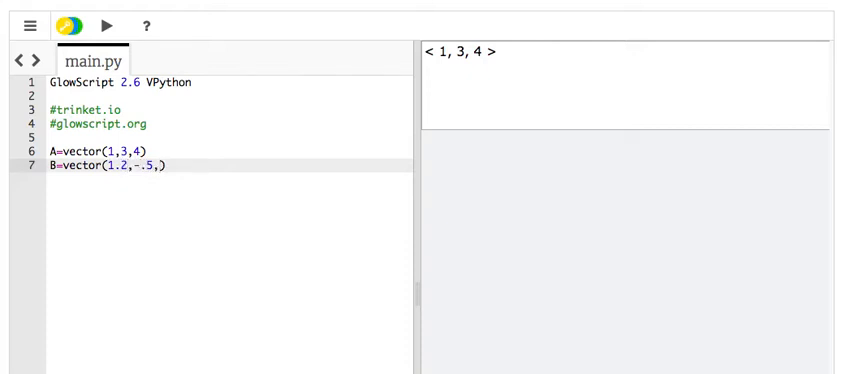
pyautogui.write('4.1')
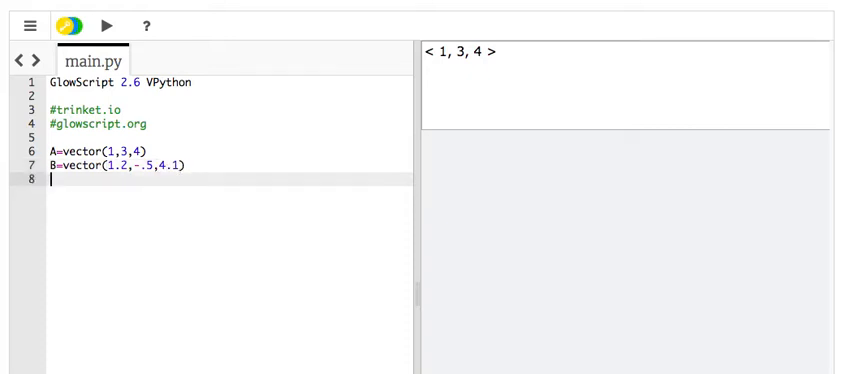
# Step: Print C for A+B, A-B and C=2, then run to get < 2.2, 2.5, 8.1 >, < -0.2, 3.5, -0.1 >, 2
pyautogui.write('C=A+B')
pyautogui.write('print(C')
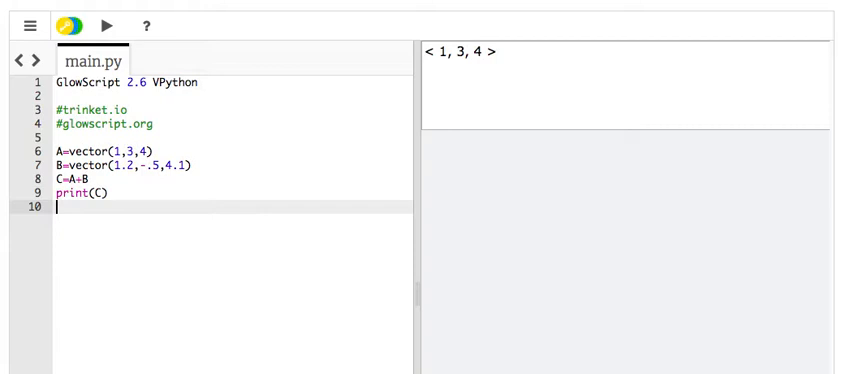
pyautogui.write('C=')
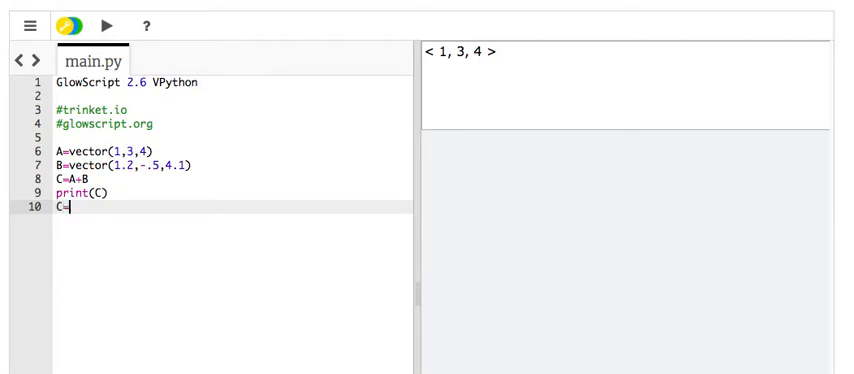
pyautogui.write('A-B')
pyautogui.write('print')
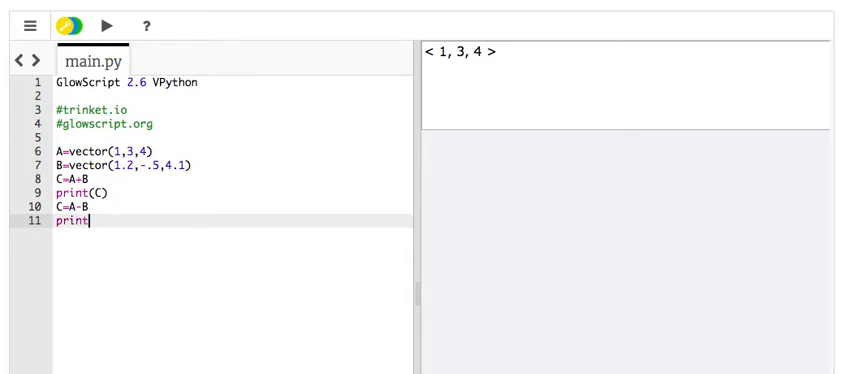
pyautogui.write('(C')
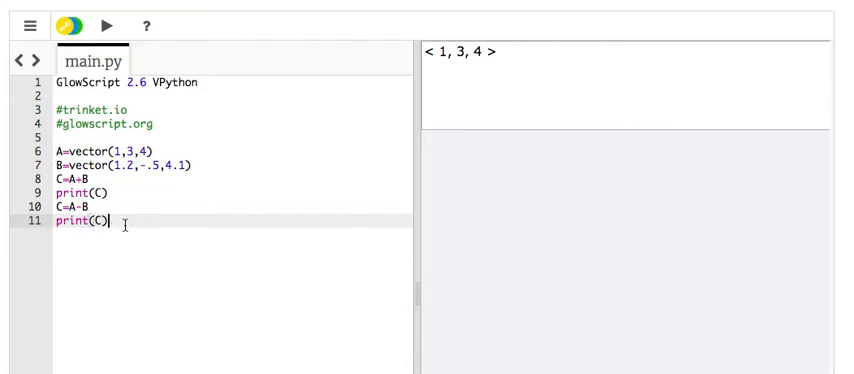
pyautogui.press('enter')
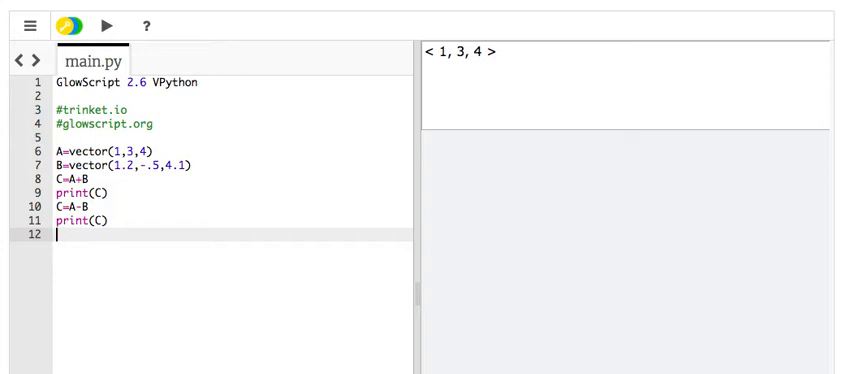
pyautogui.write('C=2')
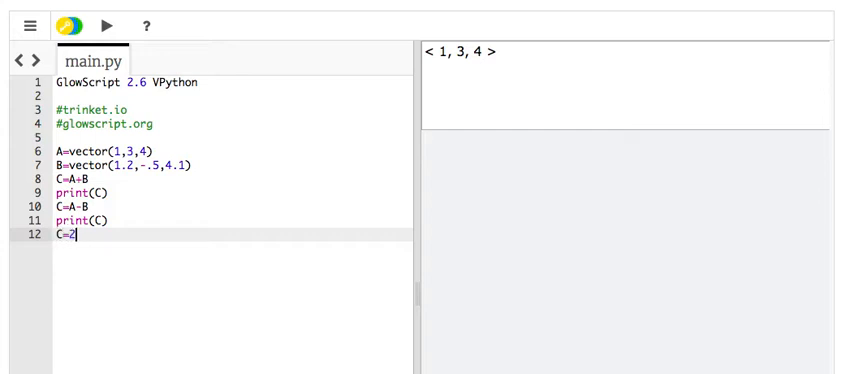
pyautogui.write('print')
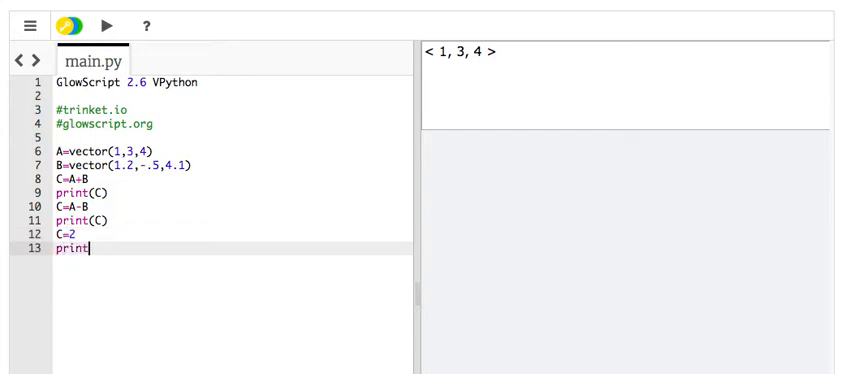
pyautogui.write('(C)')
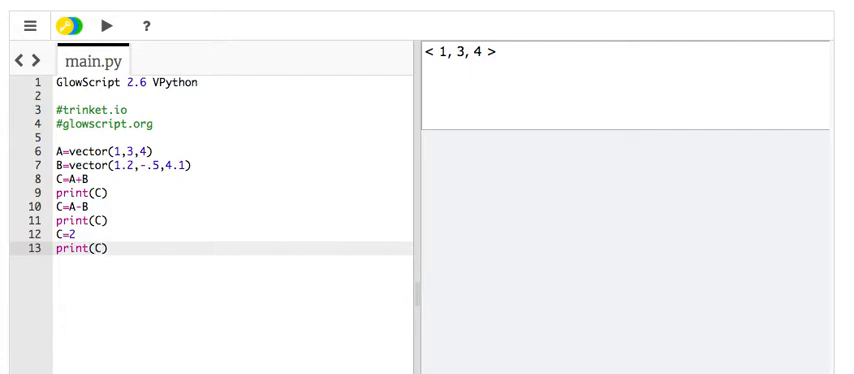
pyautogui.click(102, 24)
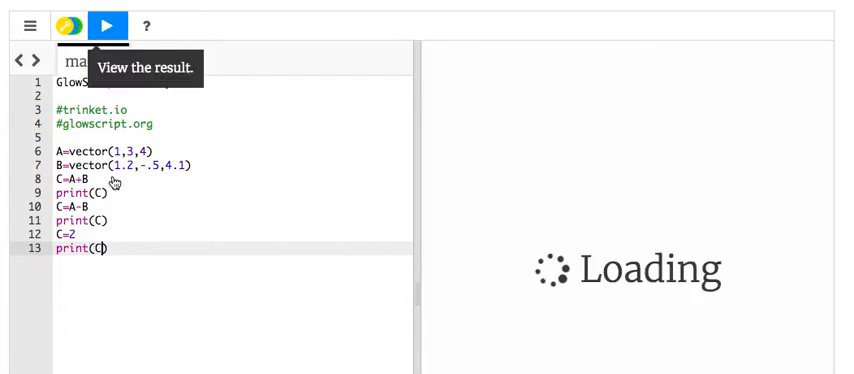
pyautogui.click(102, 25)
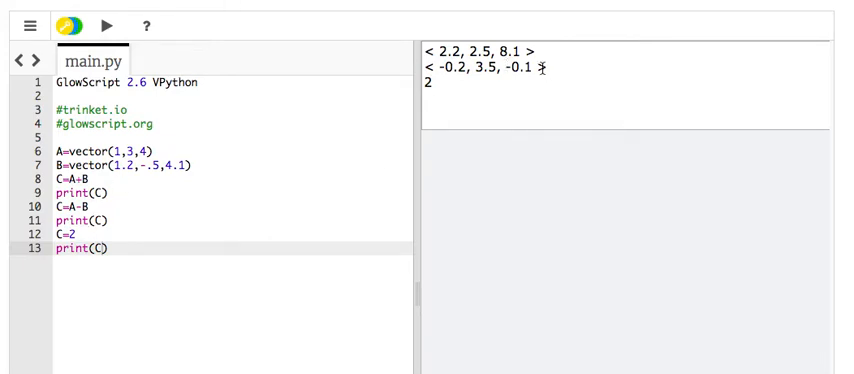
pyautogui.moveTo(54, 267)
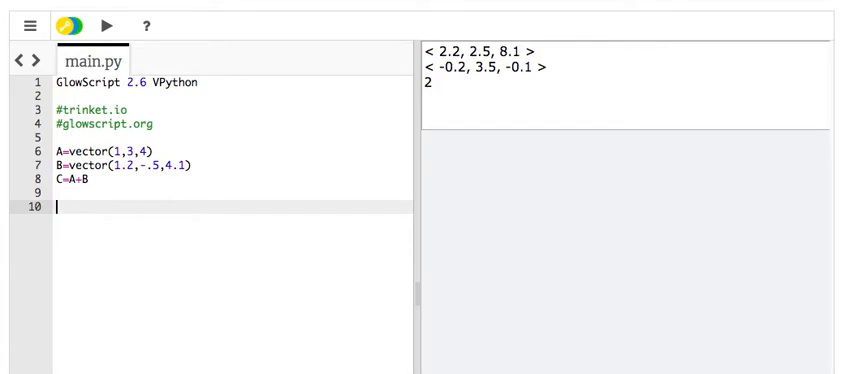
# Step: Set s=2.4, compute C=s*A+2*B, and run to output < 4.8, 6.2, 17.8 >
pyautogui.write('s=2.4')
pyautogui.write('C')
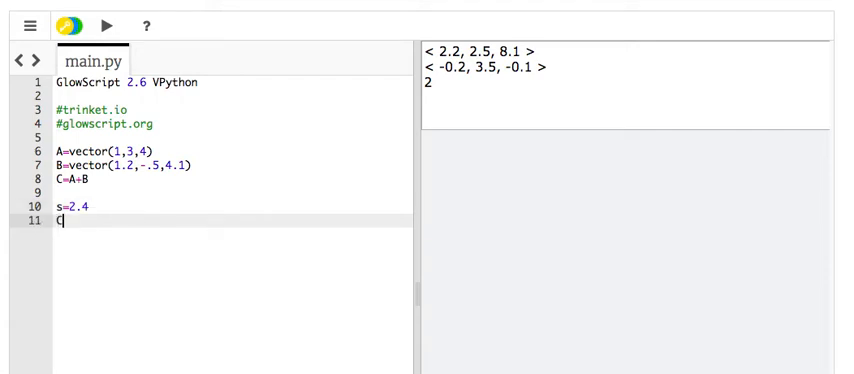
pyautogui.write('=s')
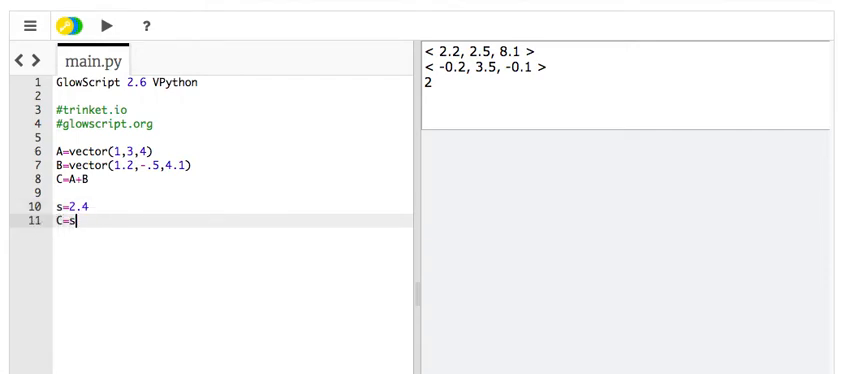
pyautogui.write('*A+')
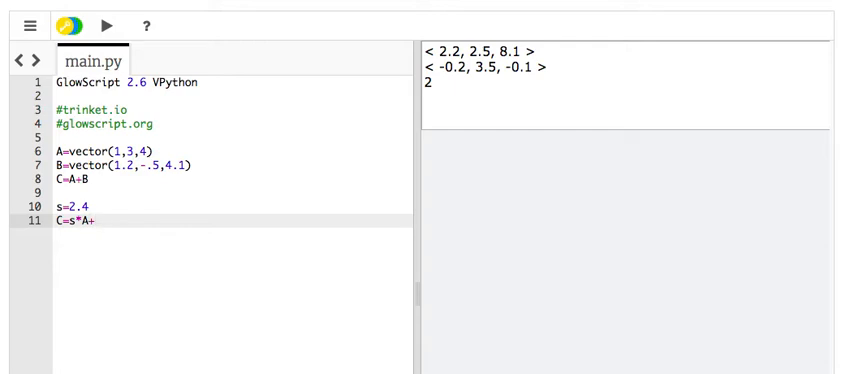
pyautogui.write('2*')
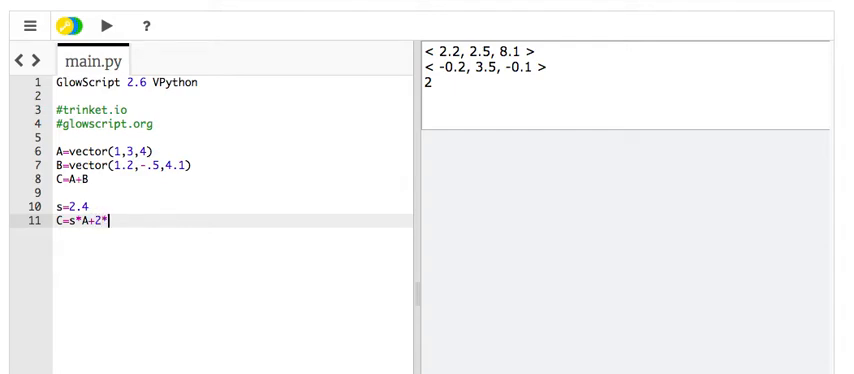
pyautogui.write('B')
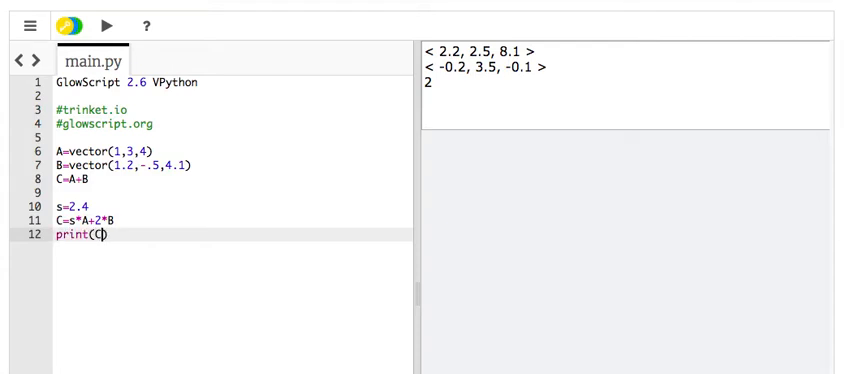
pyautogui.click(101, 27)
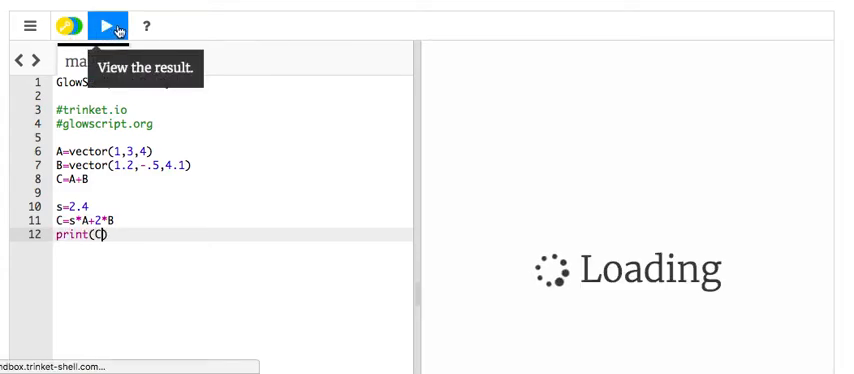
pyautogui.click(106, 23)
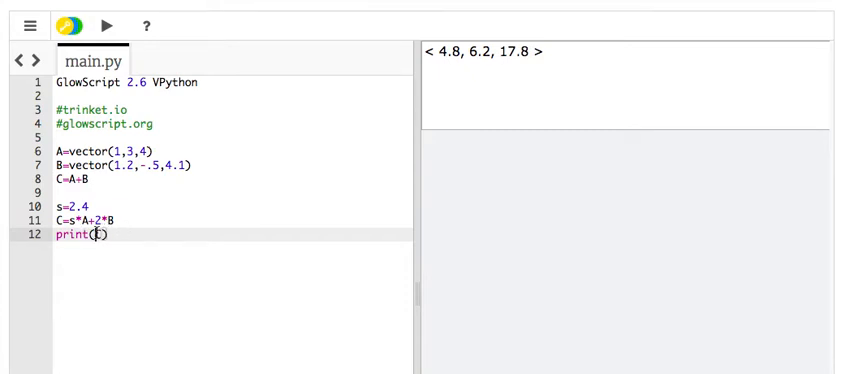
# Step: Change the print to print("C = ",C," m") and run it
pyautogui.write('"V')
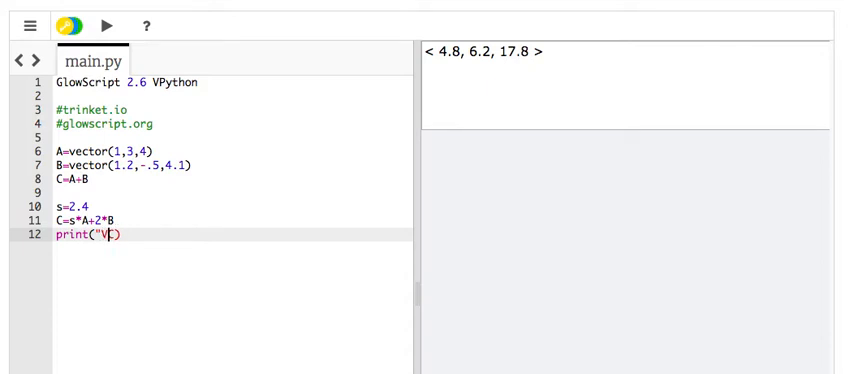
pyautogui.write('C')
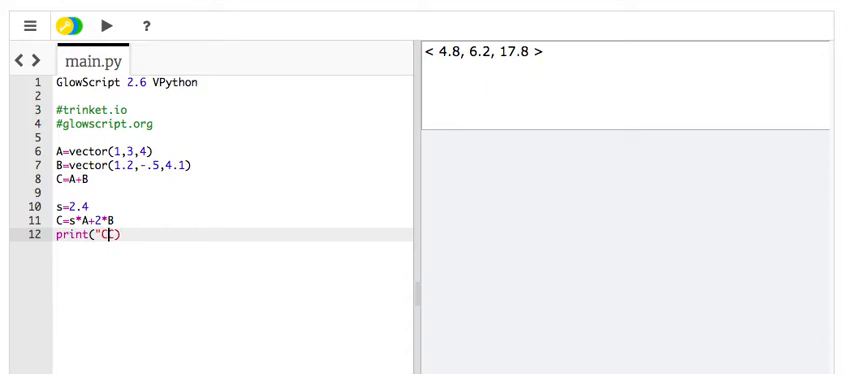
pyautogui.write('=')
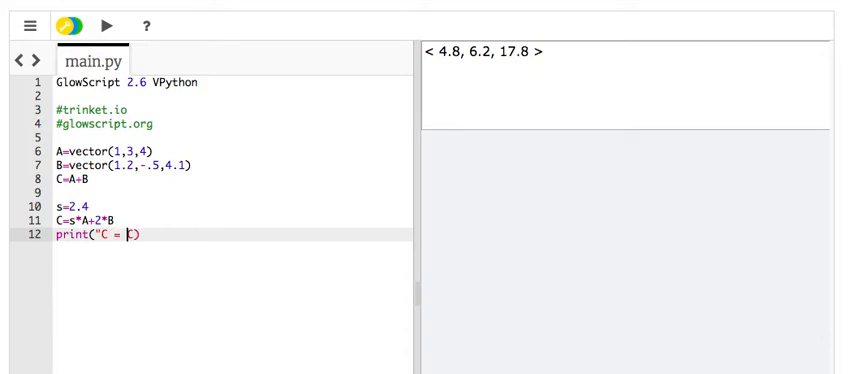
pyautogui.write('",c')
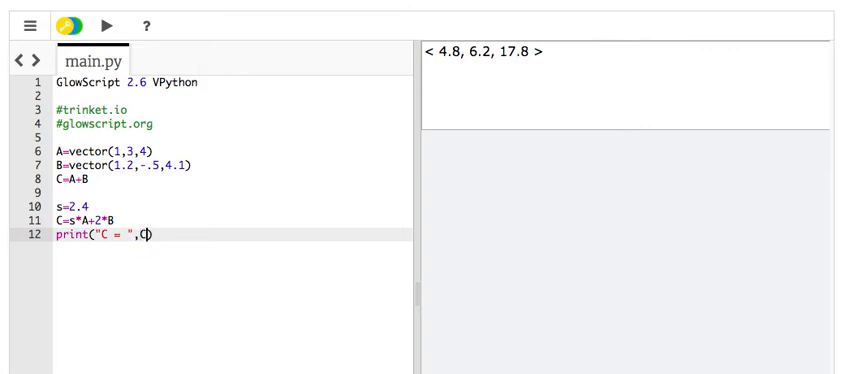
pyautogui.write('C," m')
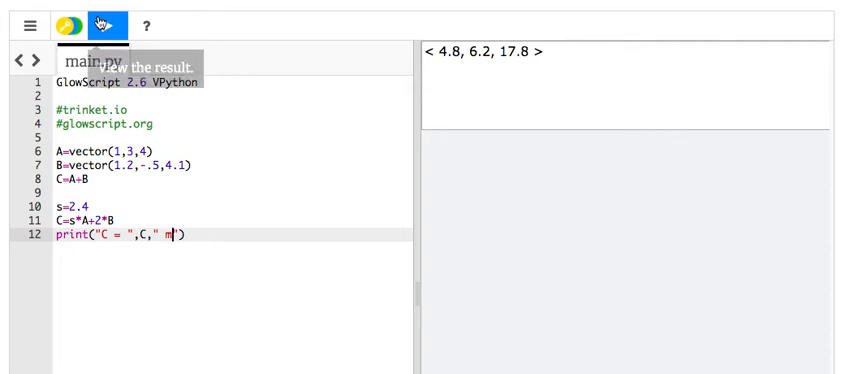
pyautogui.click(107, 24)
pyautogui.write('p')
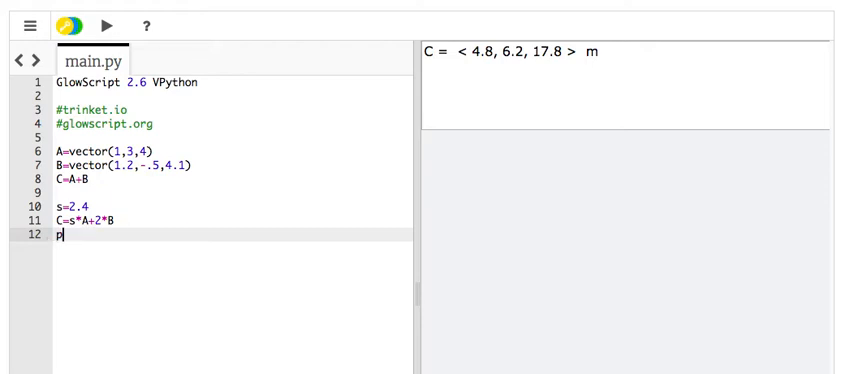
# Step: Add print lines for C, C.x, C.y and C.z
pyautogui.write('rint()')
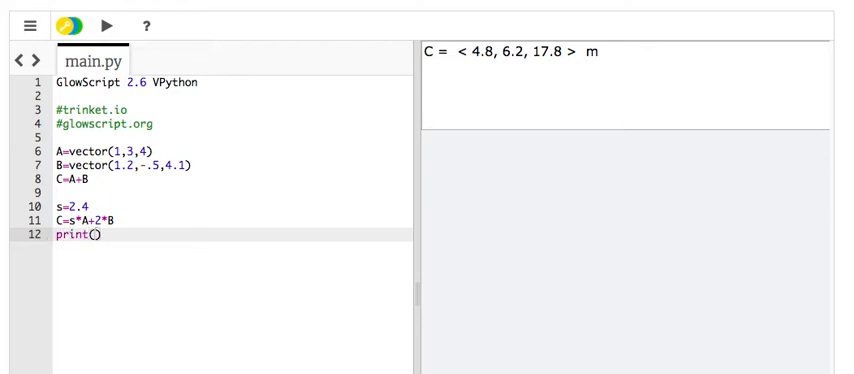
pyautogui.write('C.x)')
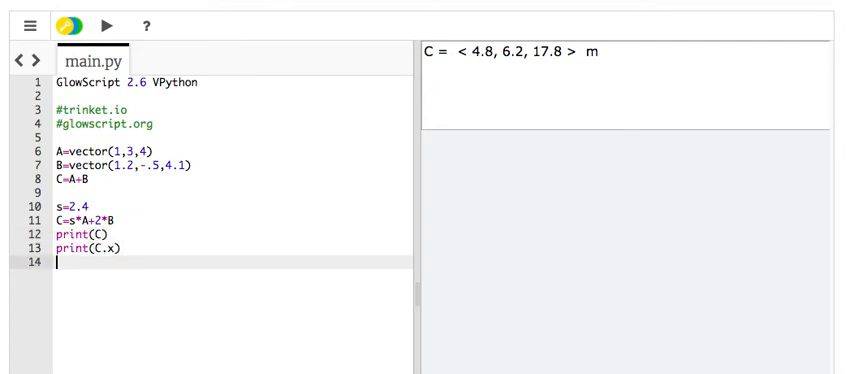
pyautogui.write('print(C.y)')
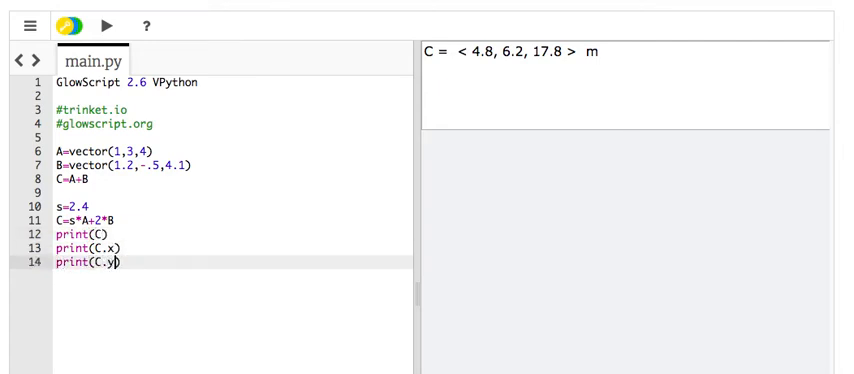
pyautogui.write('print(')
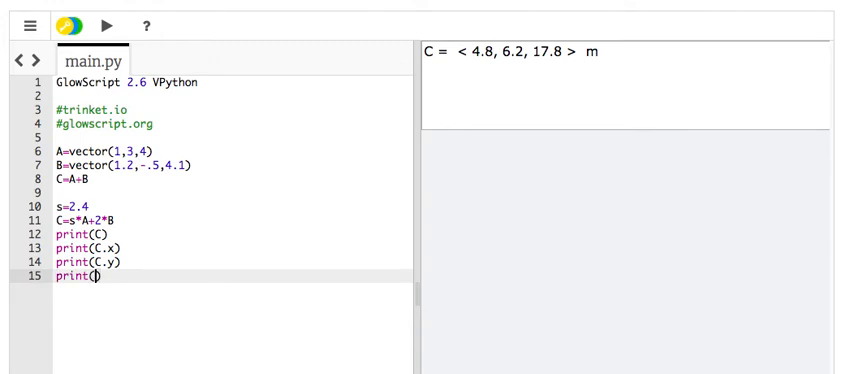
pyautogui.write('C.z')
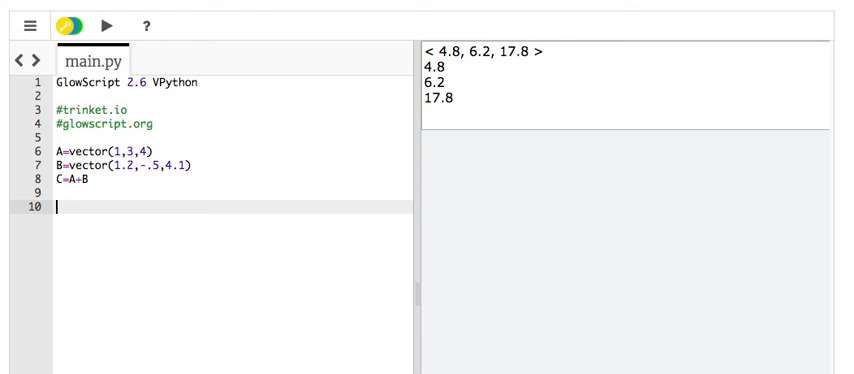
# Step: Add print(mag(C)) and print(norm(C)), then run to get 8.75785 and the unit vector
pyautogui.write('mag')
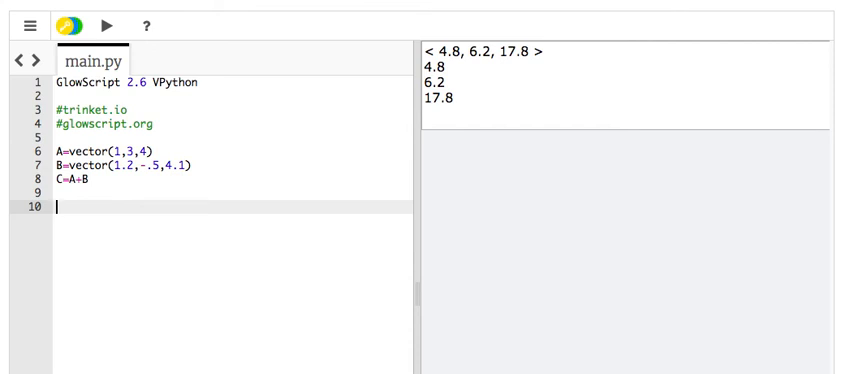
pyautogui.write('print(mag()')
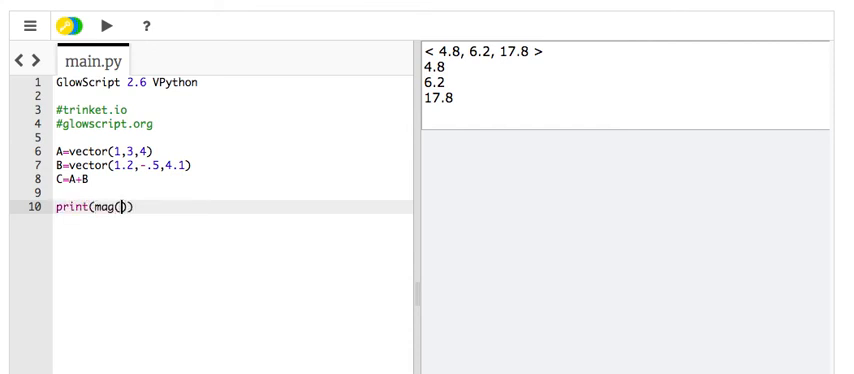
pyautogui.write('C')
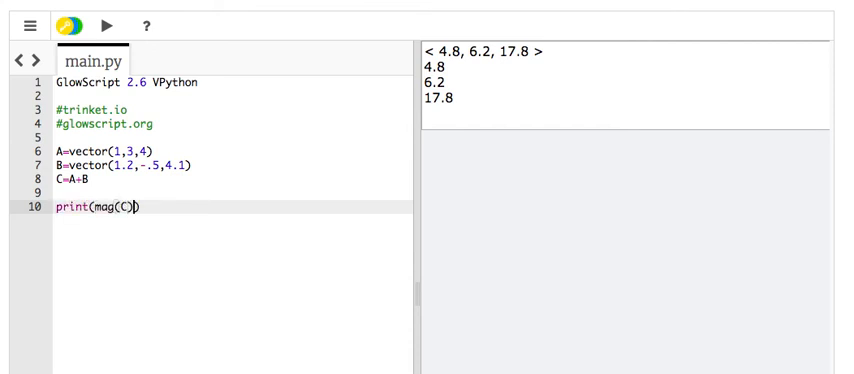
pyautogui.write('print(norm(C')
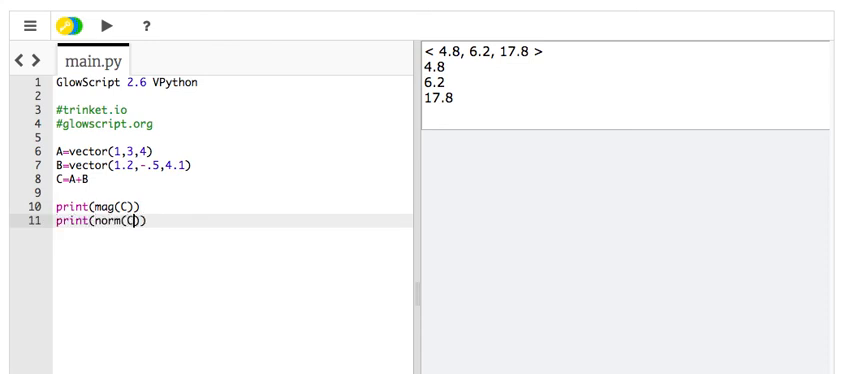
pyautogui.click(100, 25)
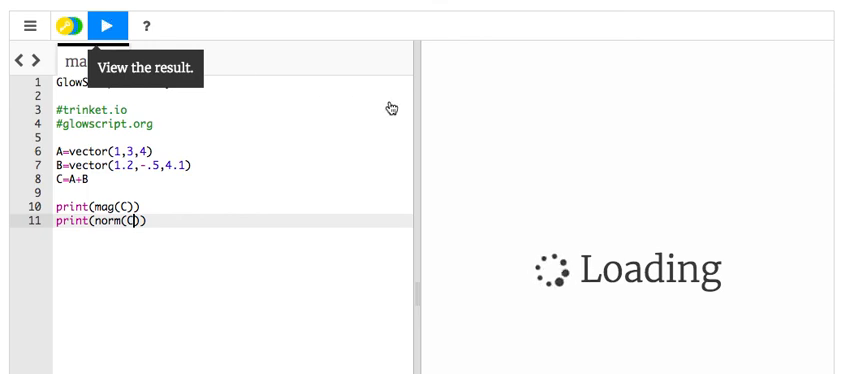
pyautogui.click(102, 26)
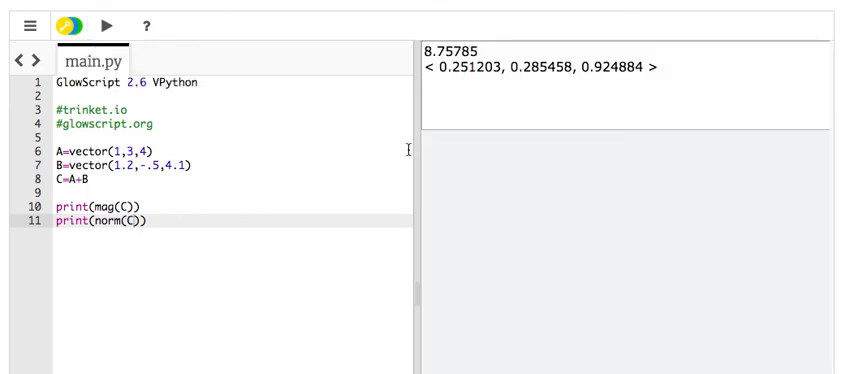
pyautogui.moveTo(234, 223)
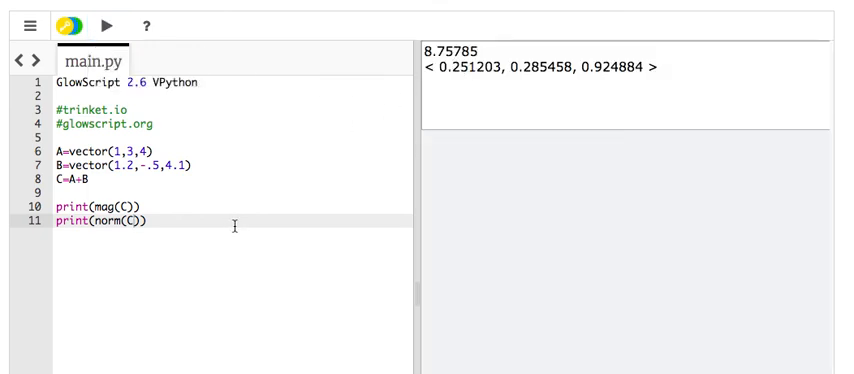